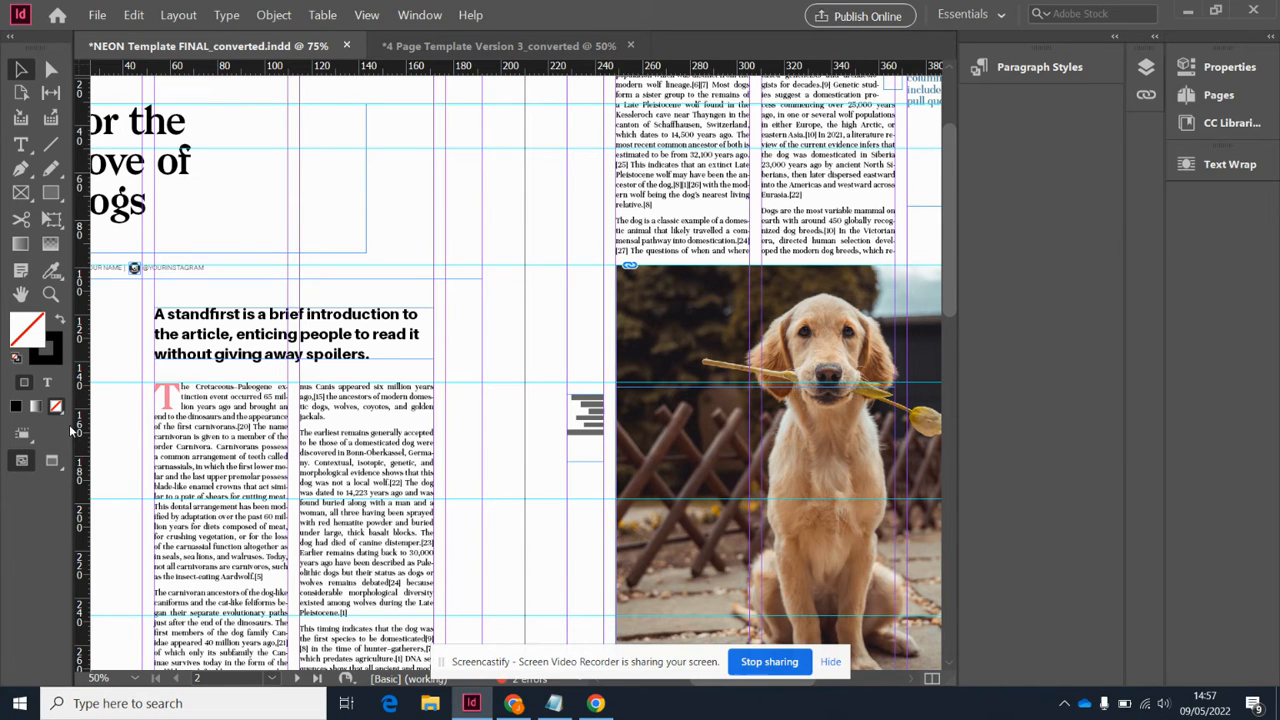
pyautogui.moveTo(52, 462)
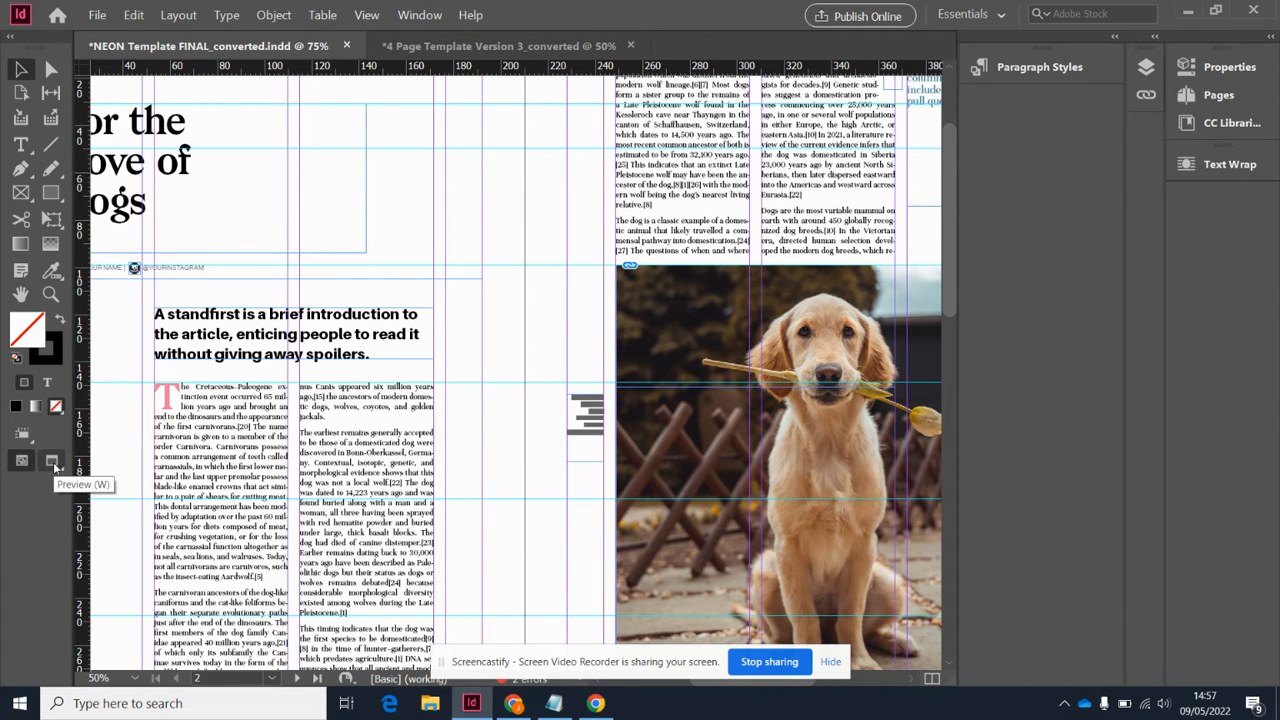
# Step: Colour the headline pink (C=0 M=62 Y=21 K=0) from Swatches after trying a dark grey
pyautogui.click(52, 460)
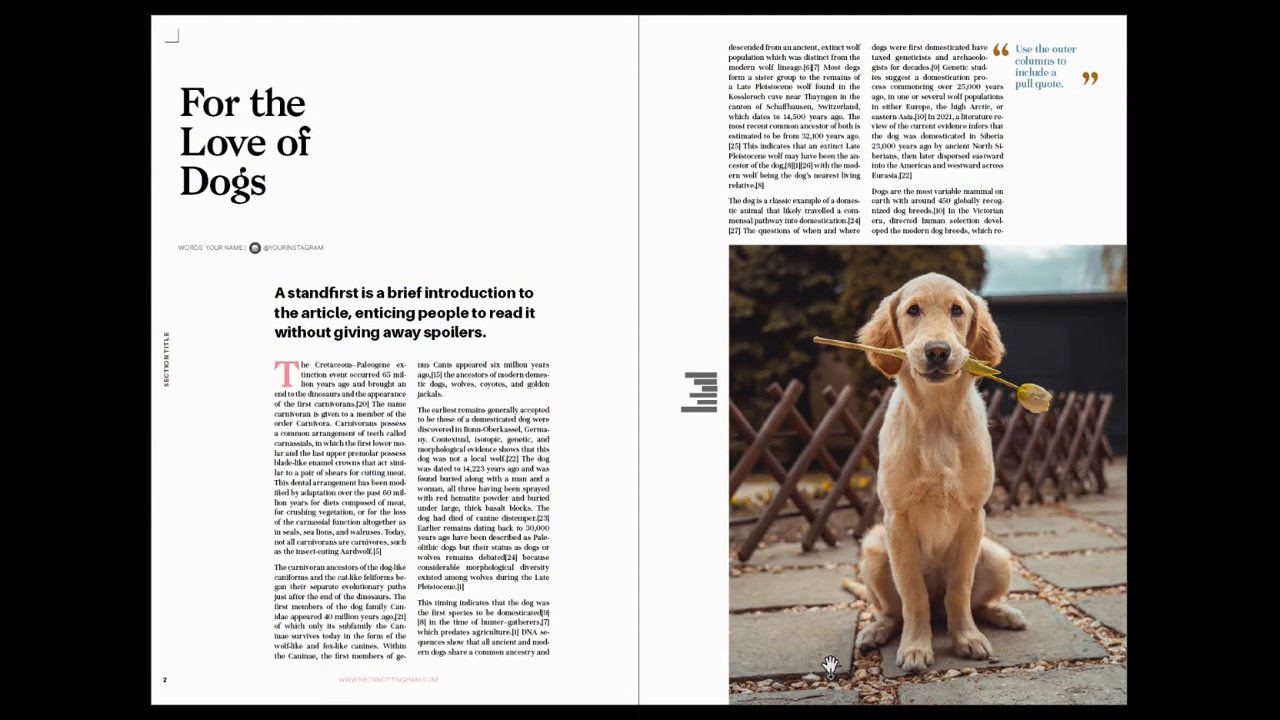
pyautogui.moveTo(64, 192)
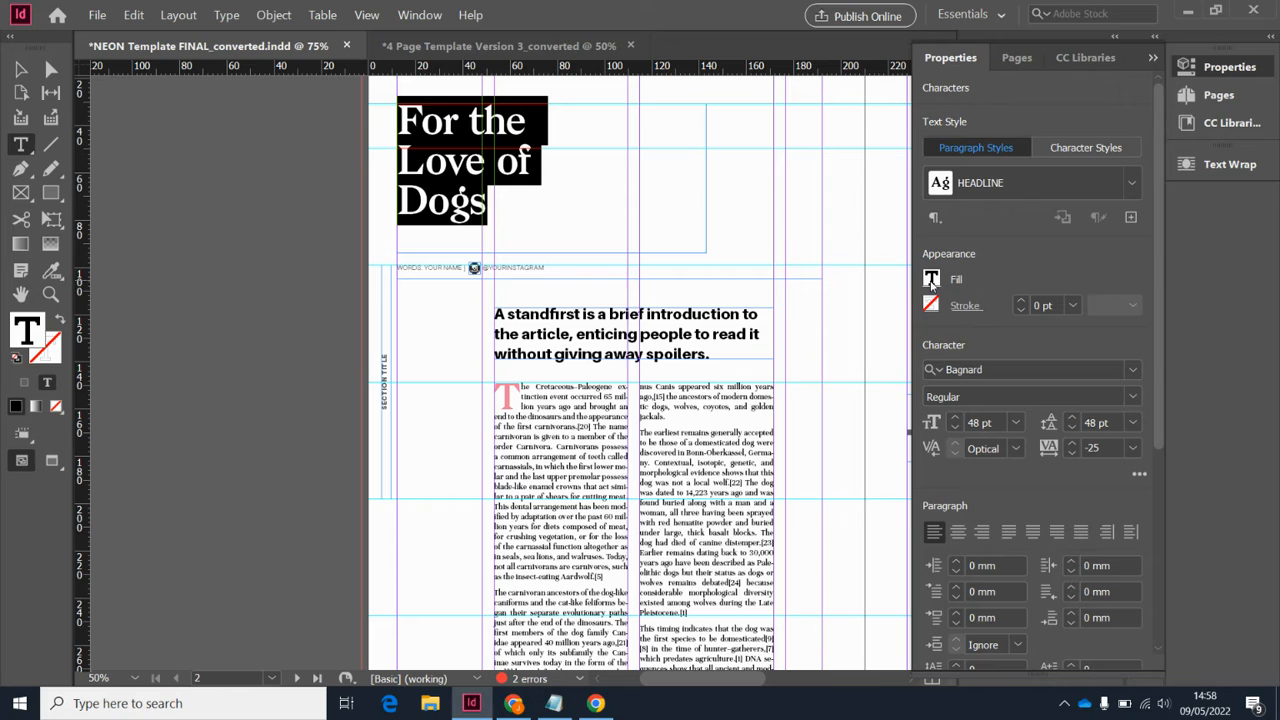
pyautogui.click(932, 280)
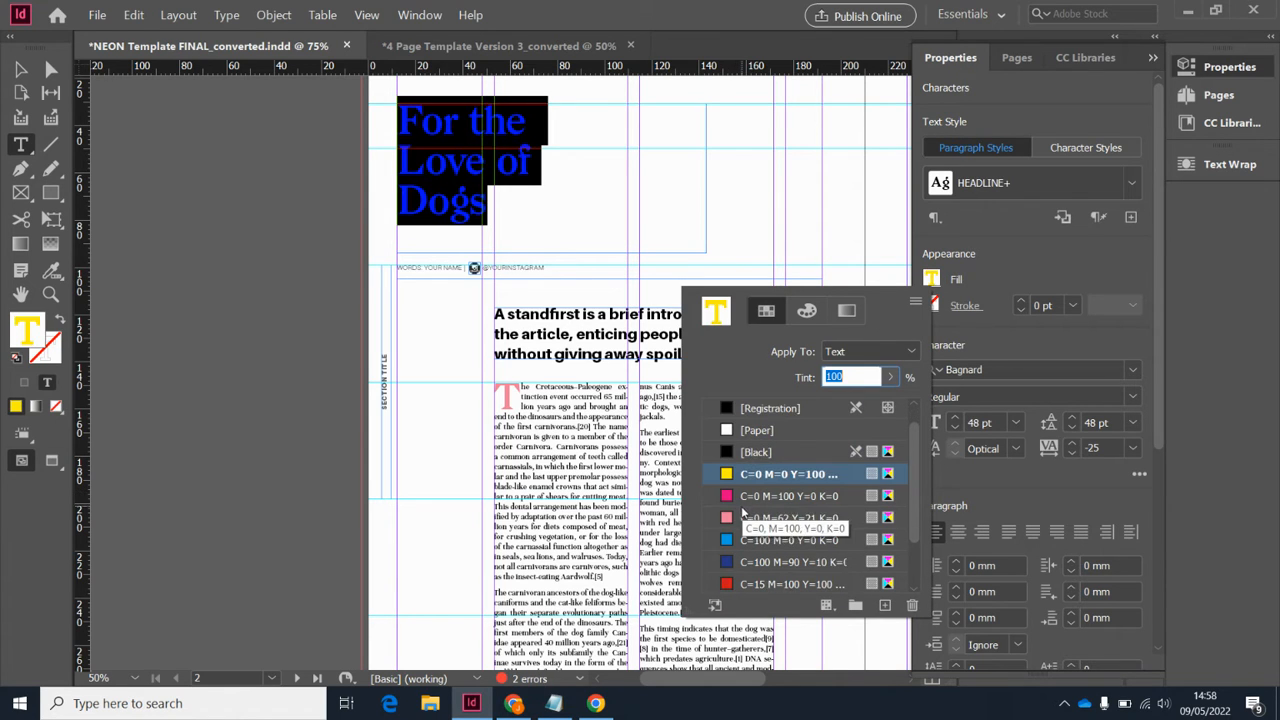
pyautogui.scroll(-3)
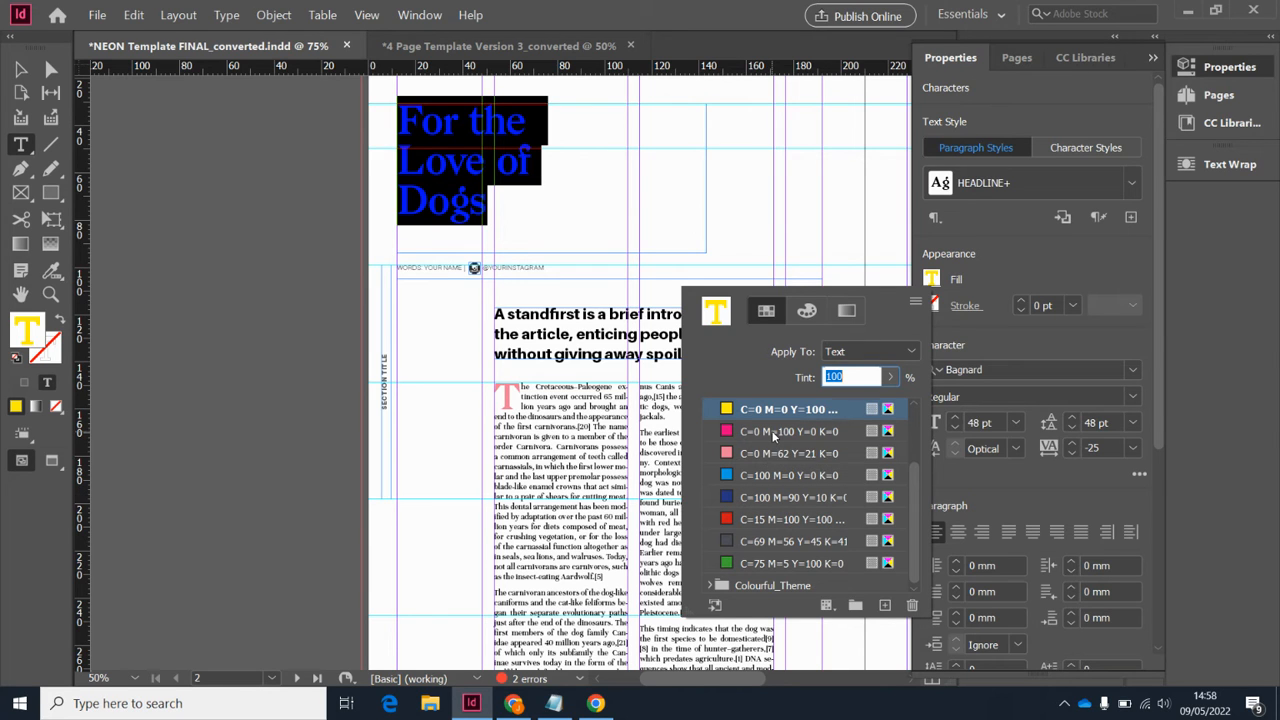
pyautogui.click(790, 476)
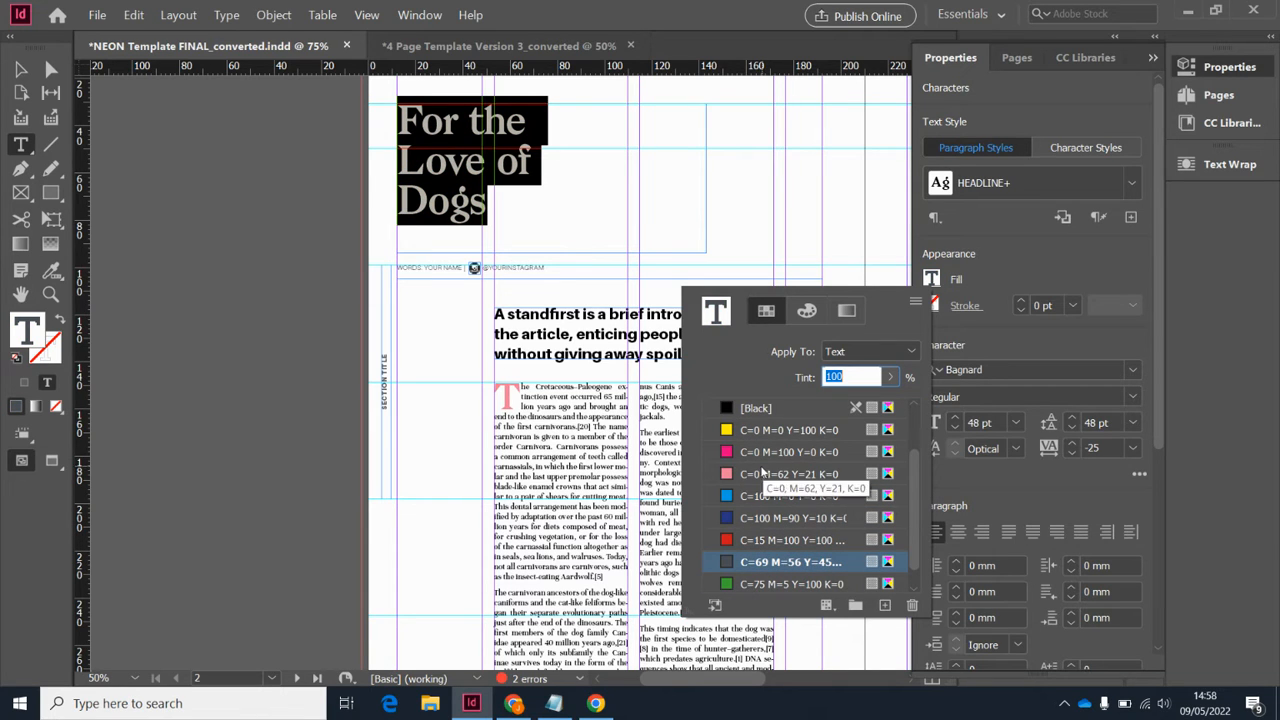
pyautogui.click(806, 312)
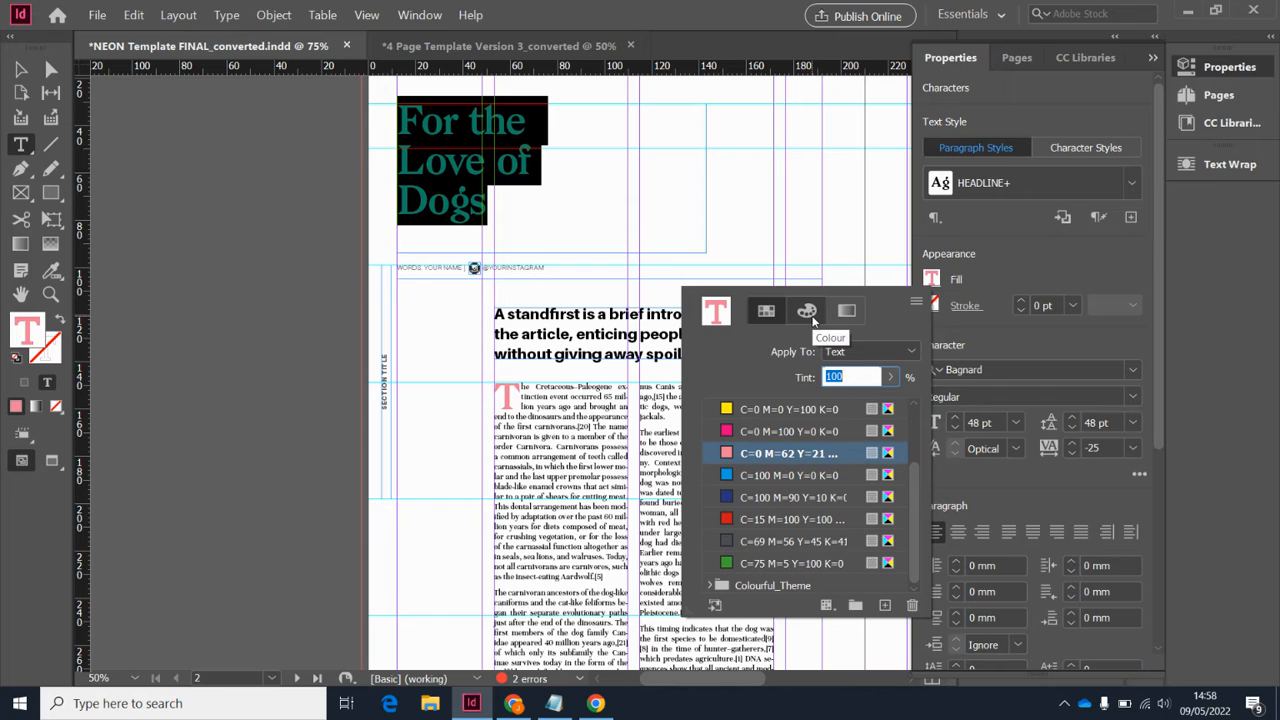
pyautogui.moveTo(846, 312)
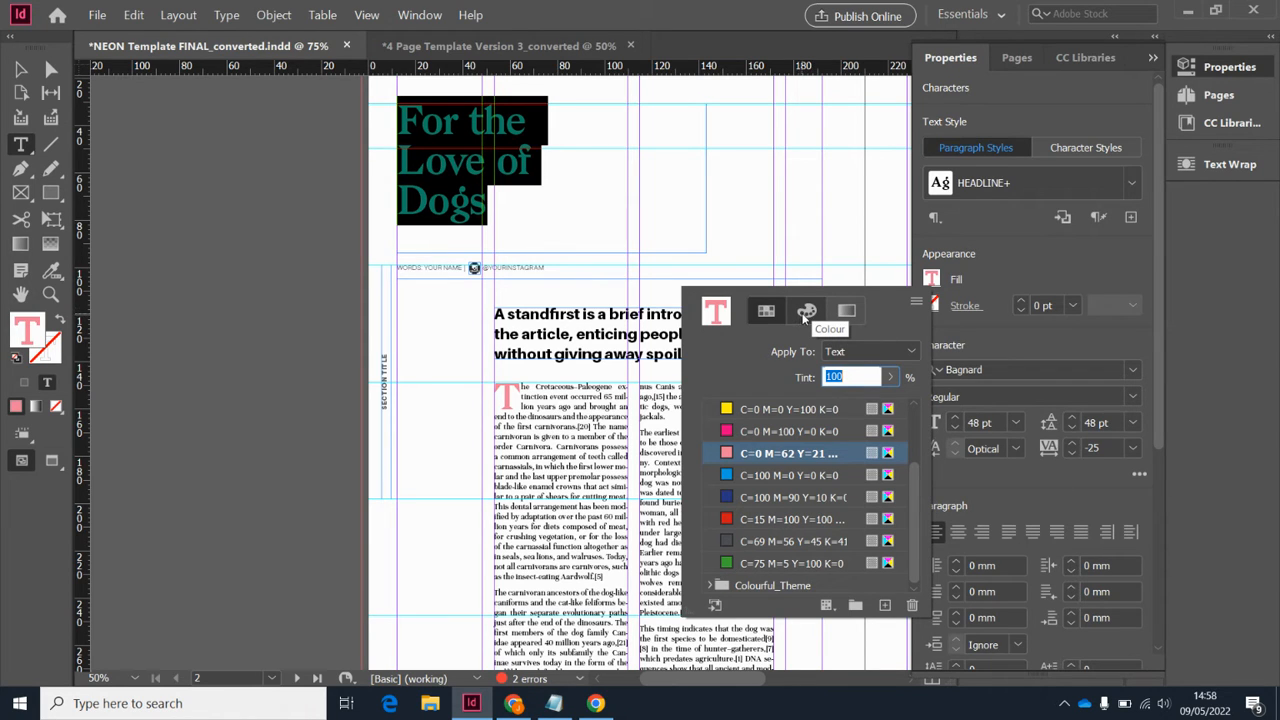
# Step: View the headline colour in the Colour mixing tab and dismiss the panel
pyautogui.click(806, 310)
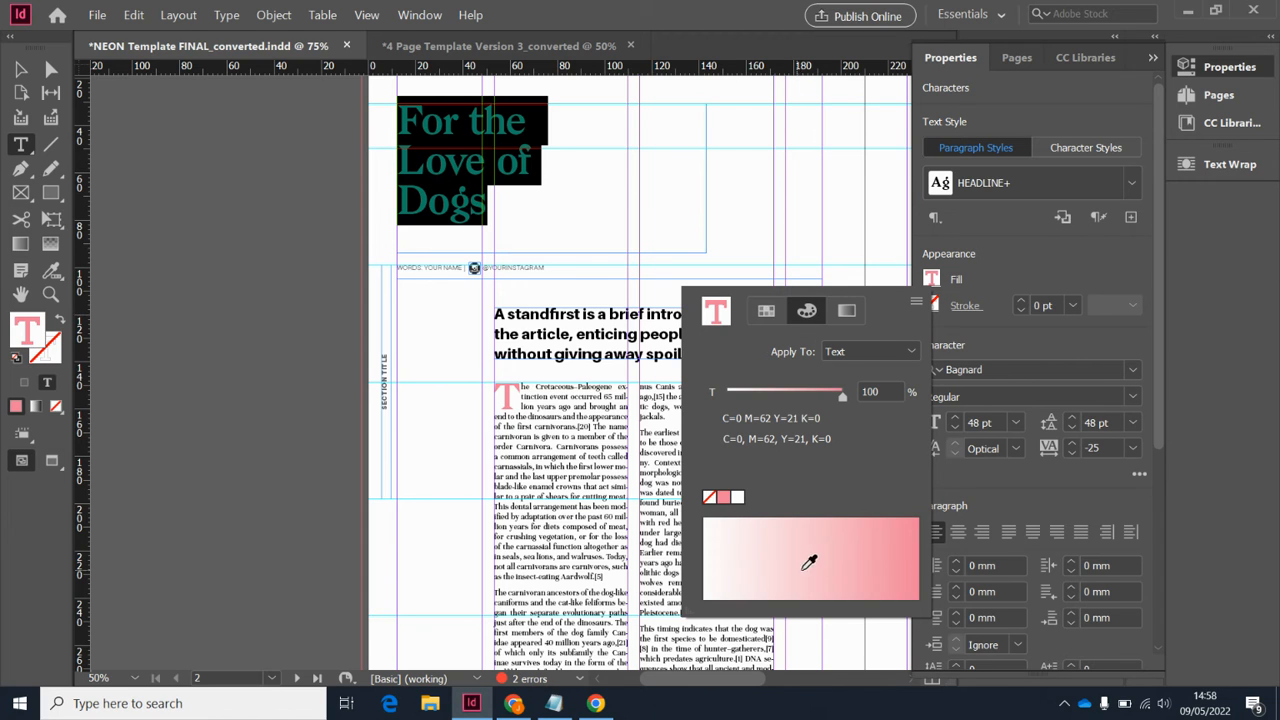
pyautogui.moveTo(862, 572)
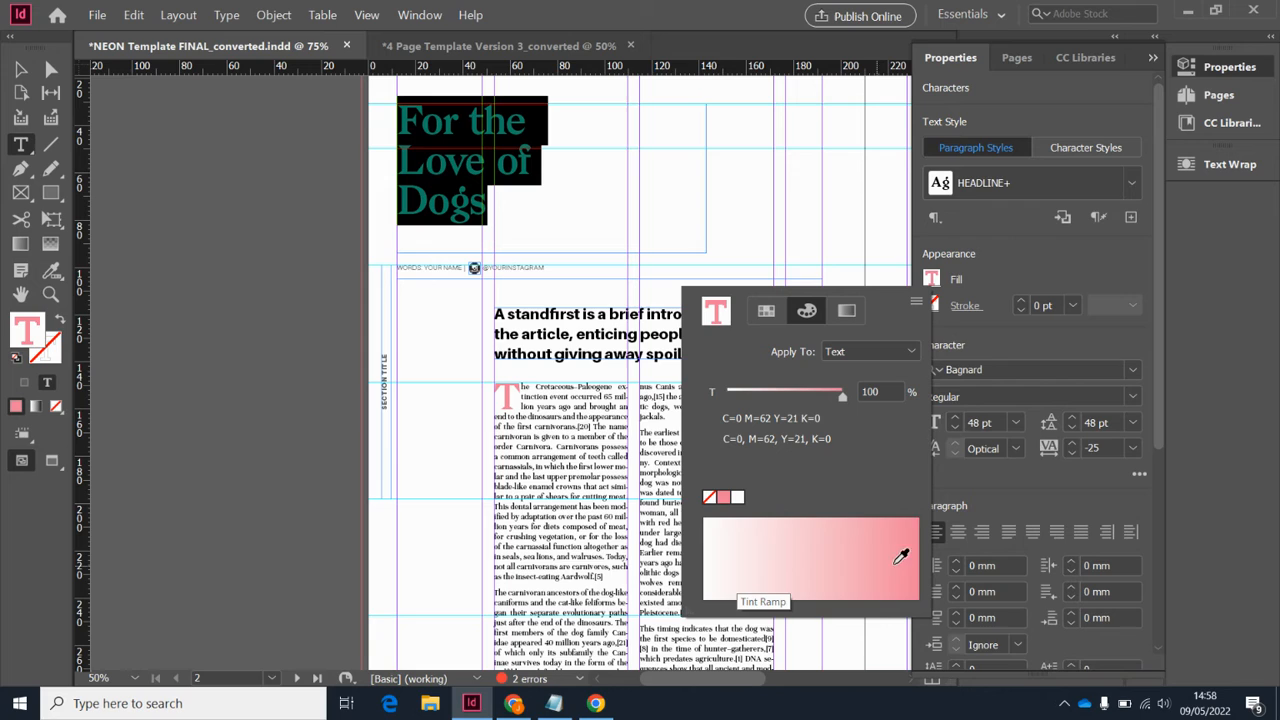
pyautogui.moveTo(810, 332)
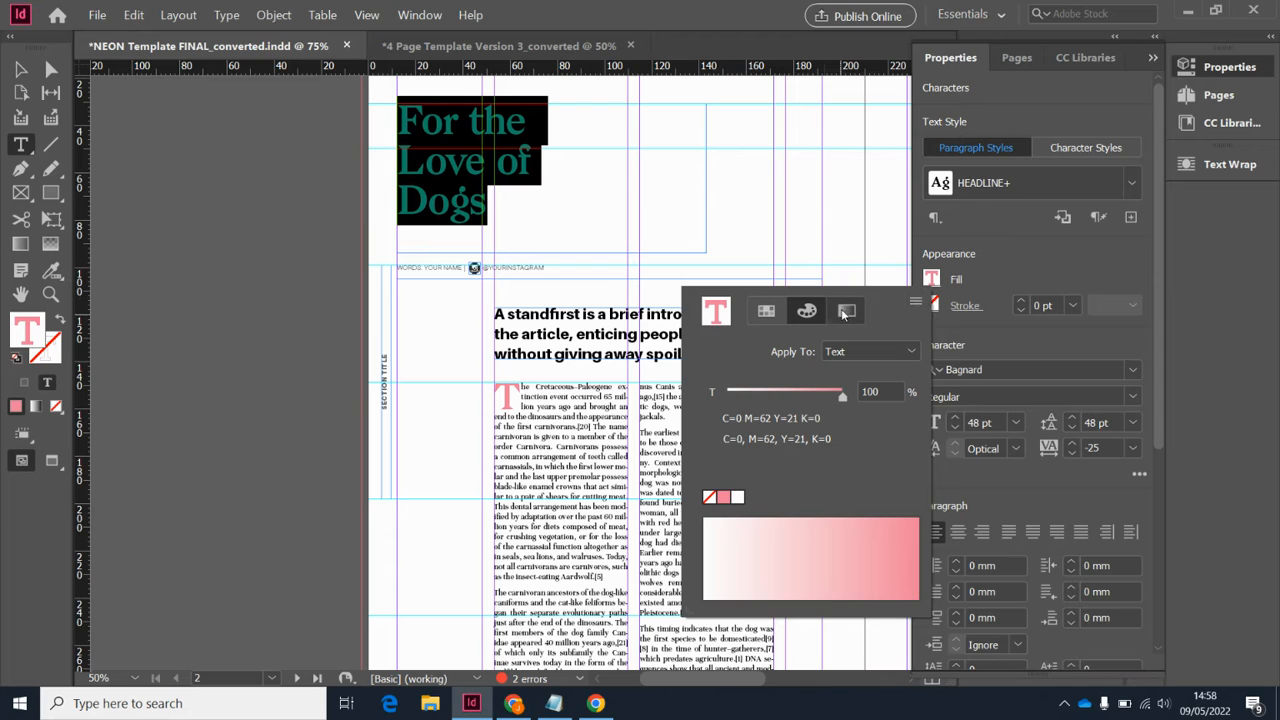
pyautogui.click(846, 312)
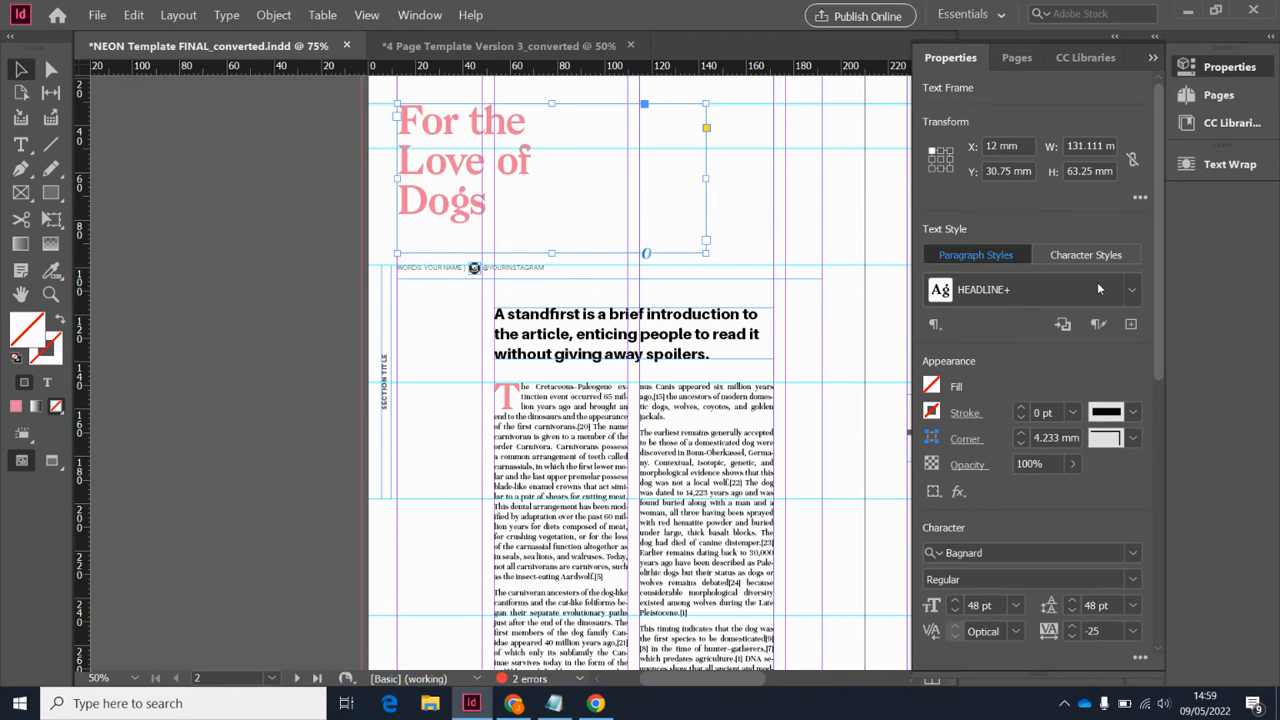
# Step: Sample a brown colour theme from the dog photo with the Color Theme tool
pyautogui.scroll(-3)
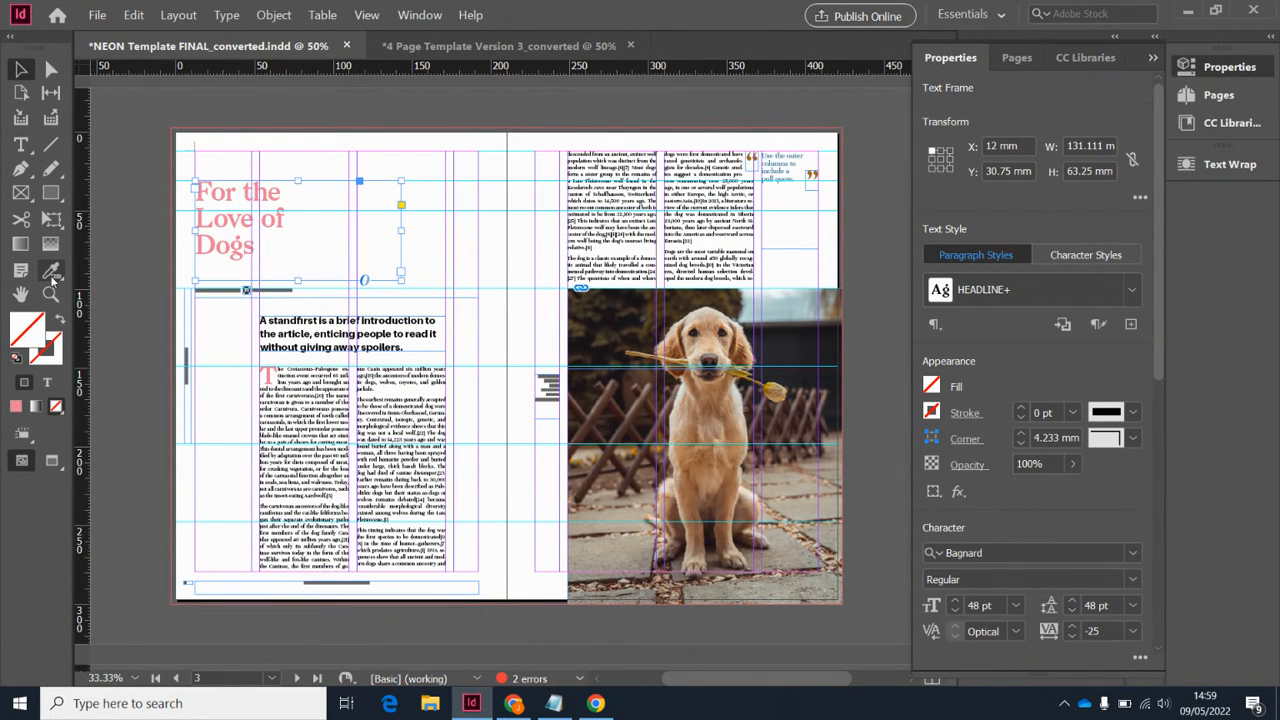
pyautogui.moveTo(20, 270)
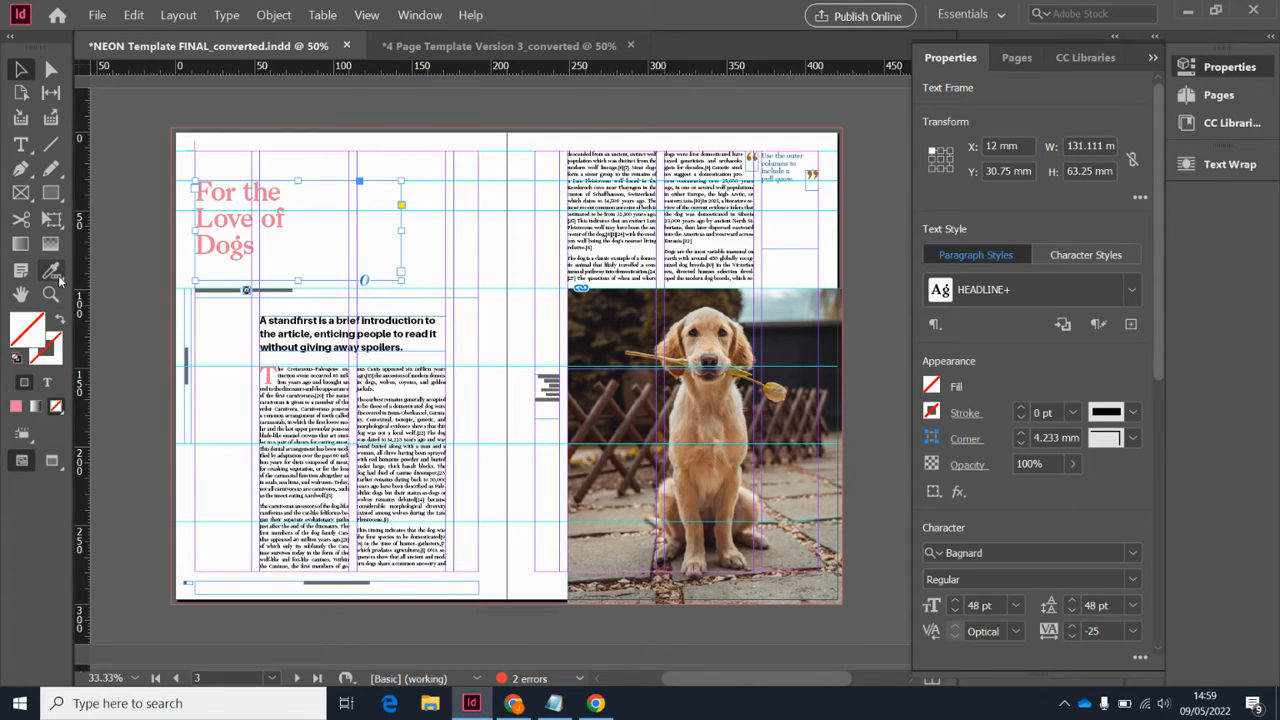
pyautogui.click(50, 270)
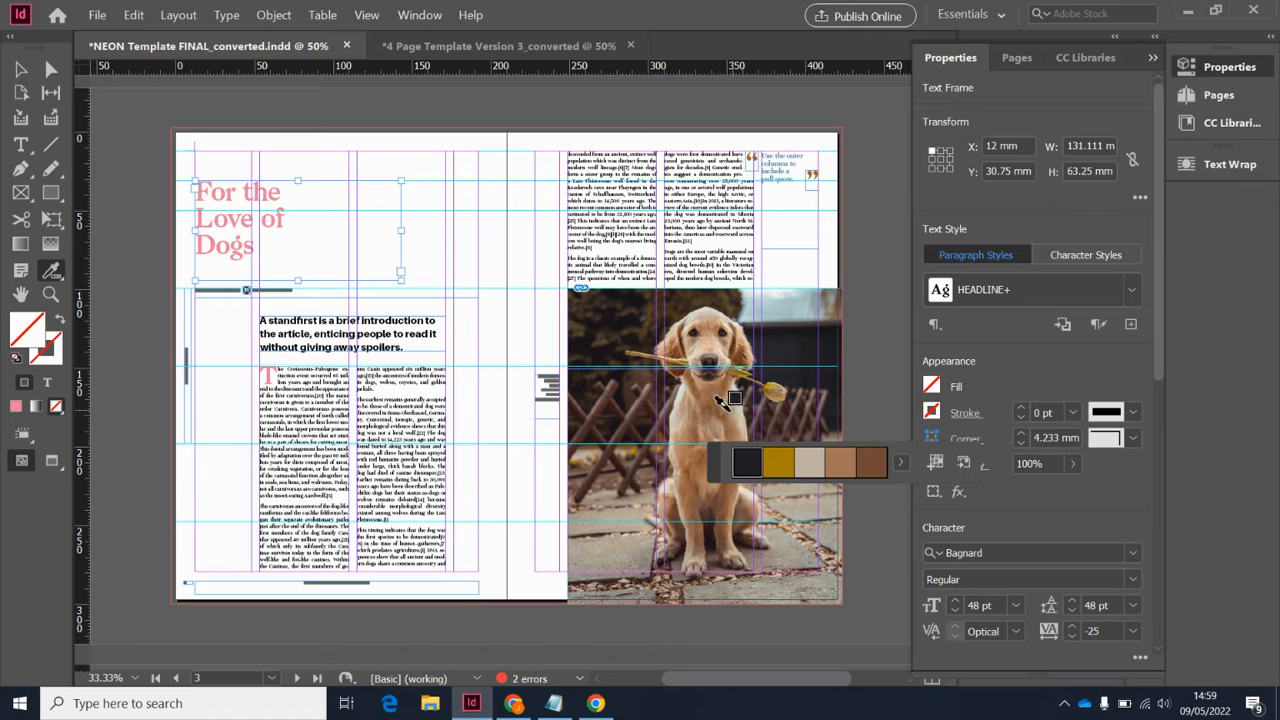
pyautogui.moveTo(718, 460)
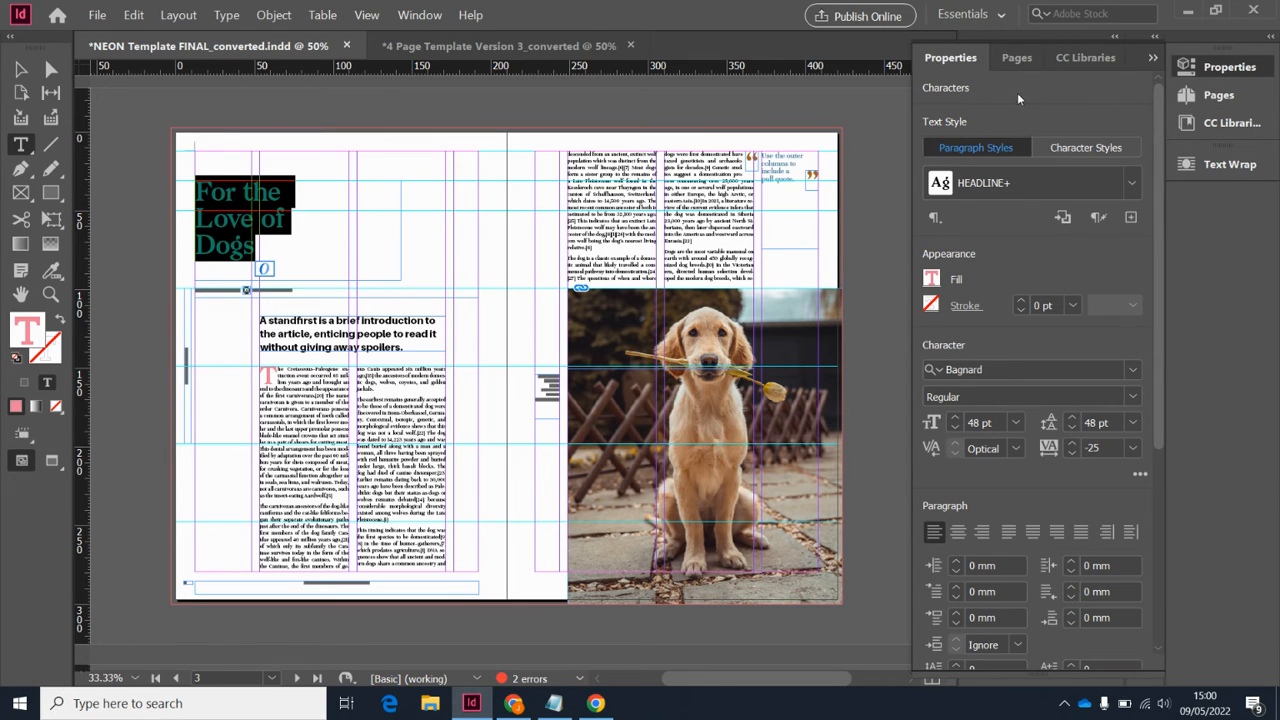
# Step: Rename the sampled Colourful_Theme 2 swatch group to 'Dogs'
pyautogui.click(932, 280)
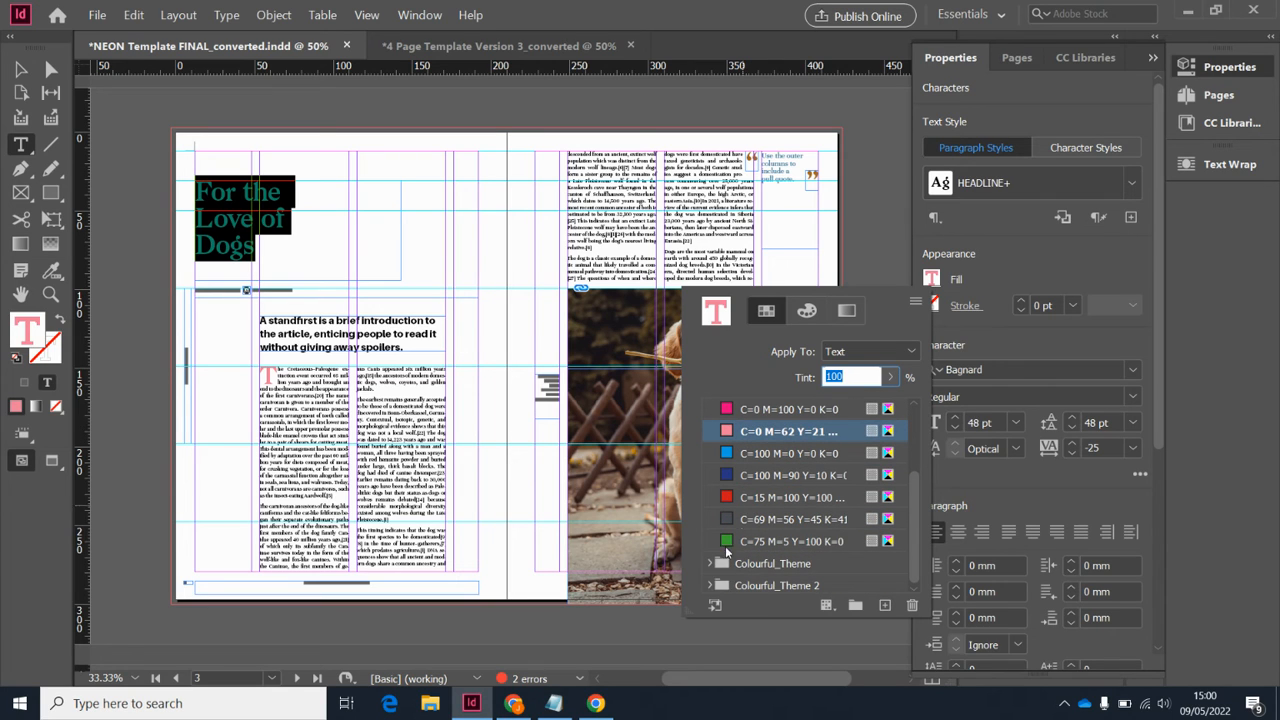
pyautogui.click(784, 584)
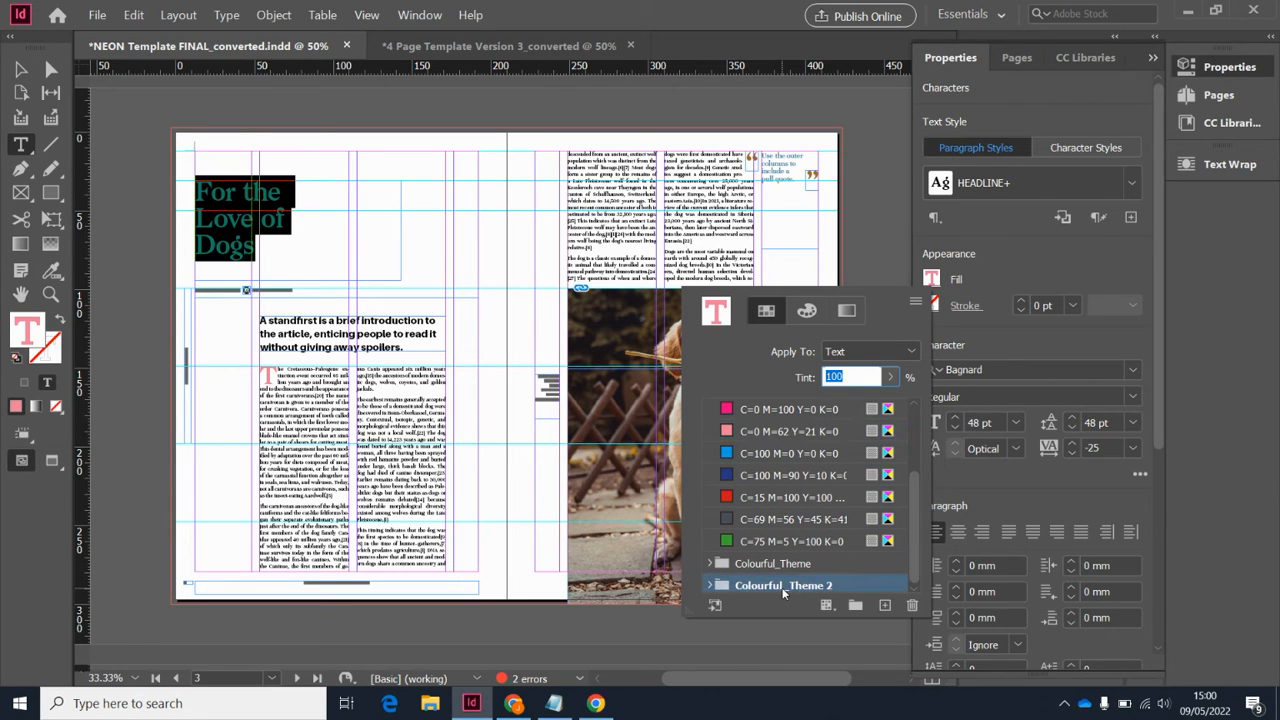
pyautogui.doubleClick(784, 584)
pyautogui.write('Dogs')
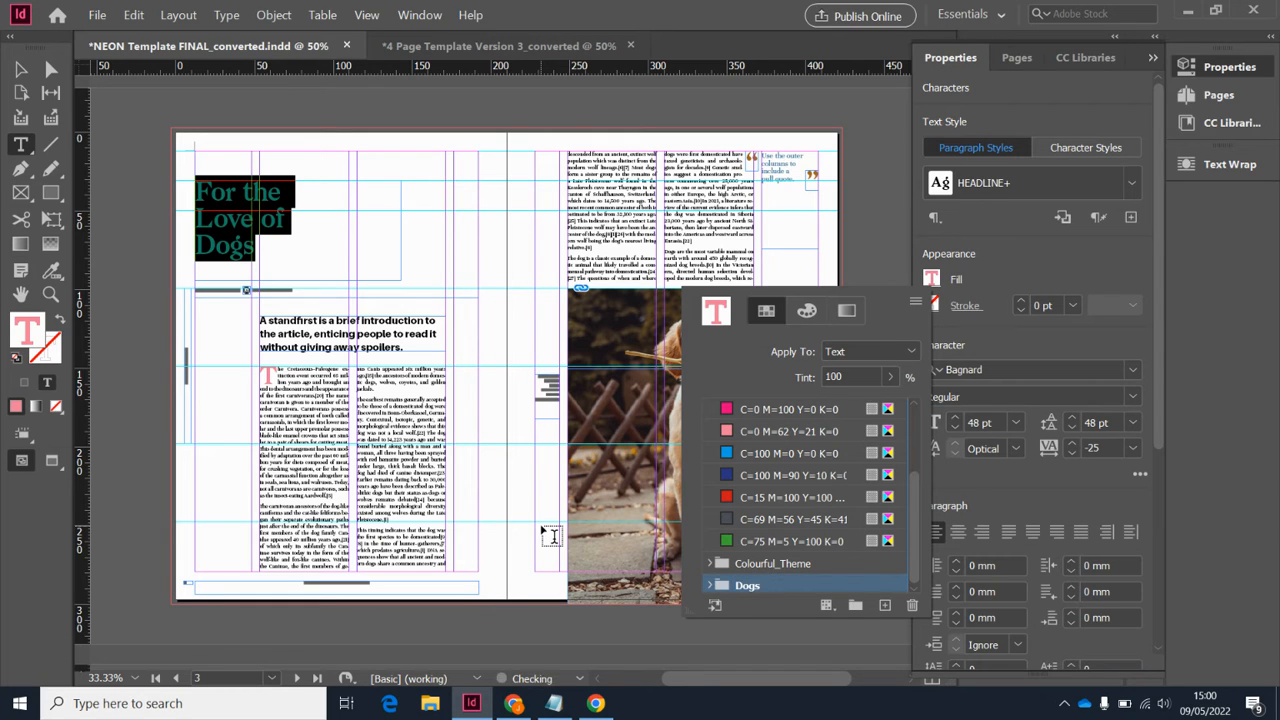
# Step: Colour the headline with a brown from the Dogs swatch group
pyautogui.click(708, 476)
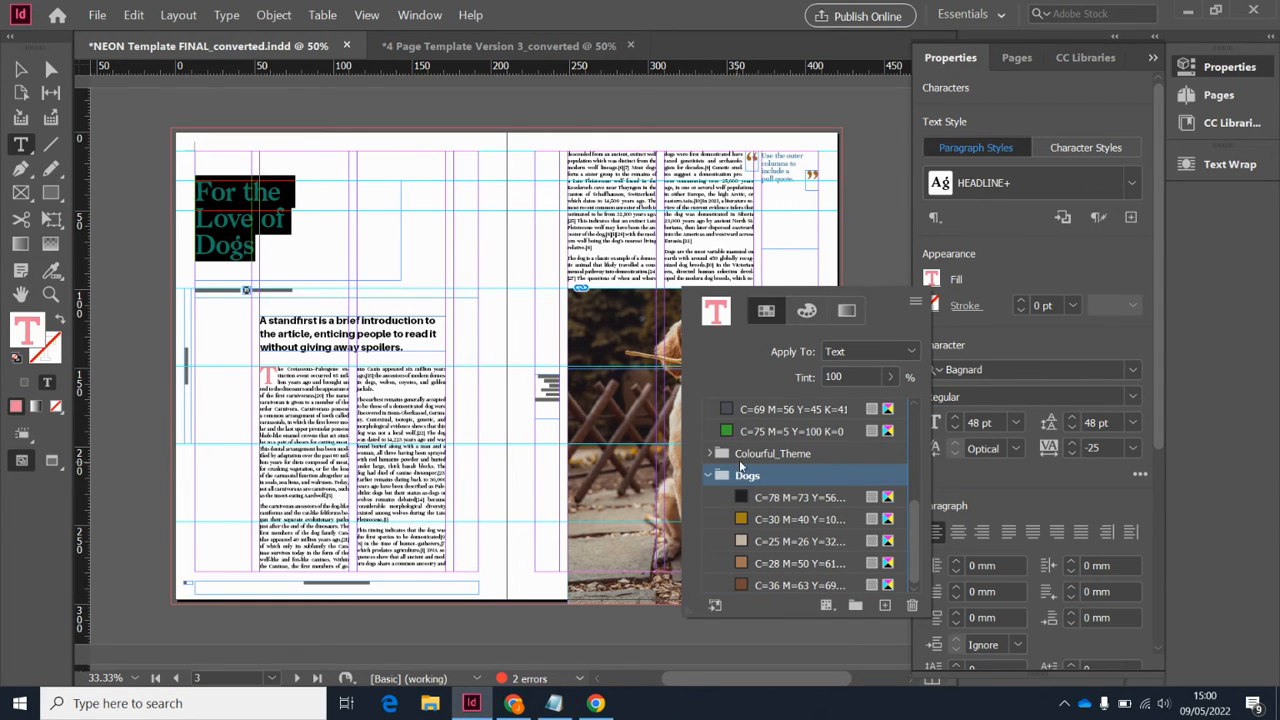
pyautogui.click(800, 564)
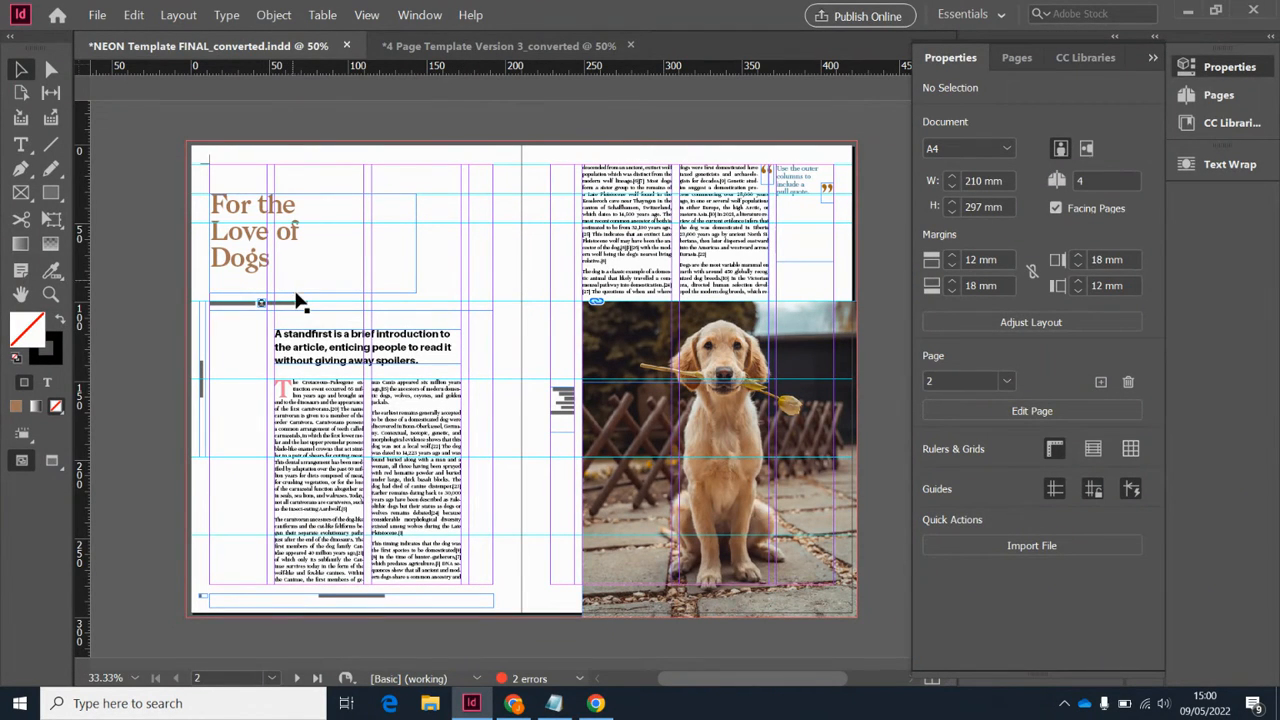
# Step: Recolour the standfirst text with a Dogs brown to match the headline, then switch to Chrome
pyautogui.click(300, 300)
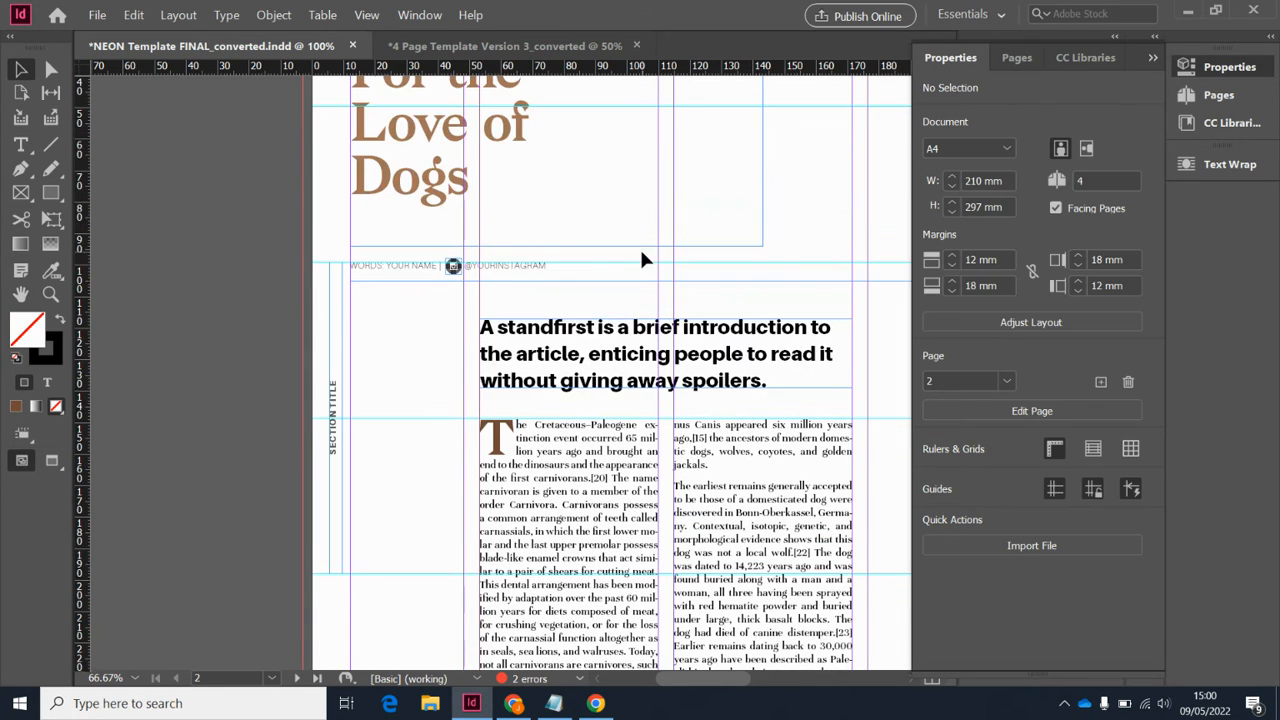
pyautogui.click(654, 352)
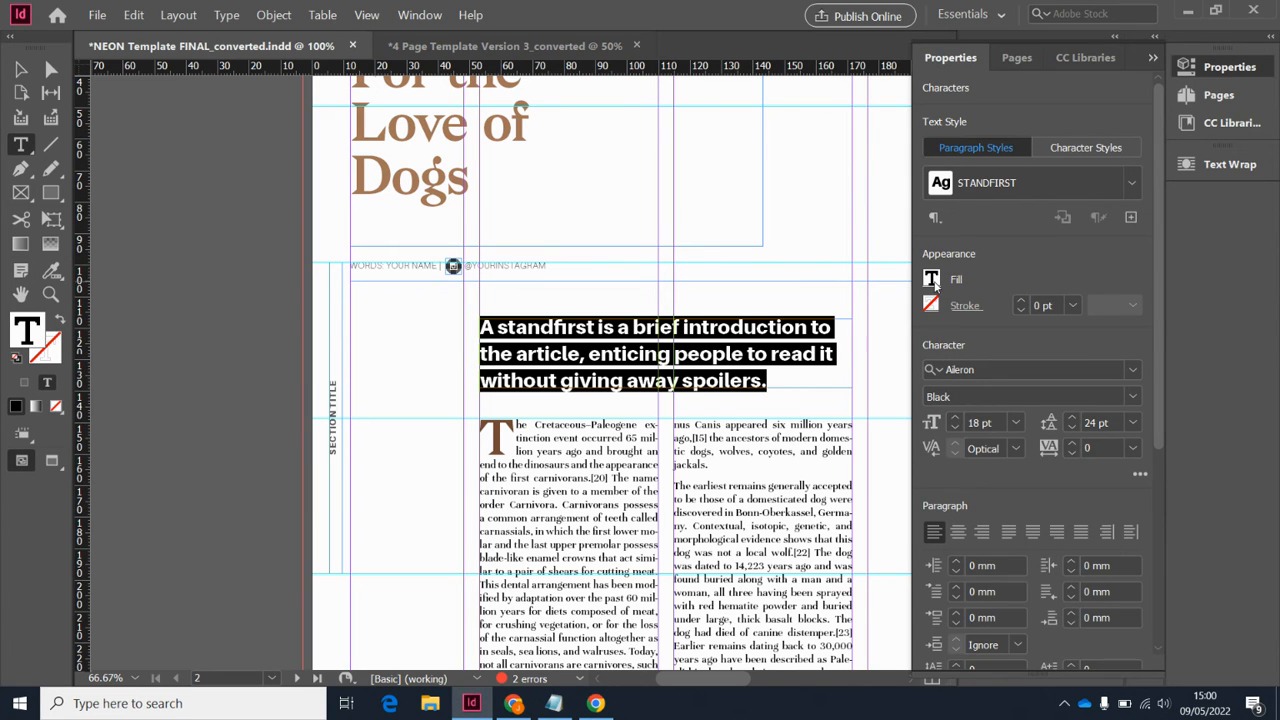
pyautogui.click(932, 280)
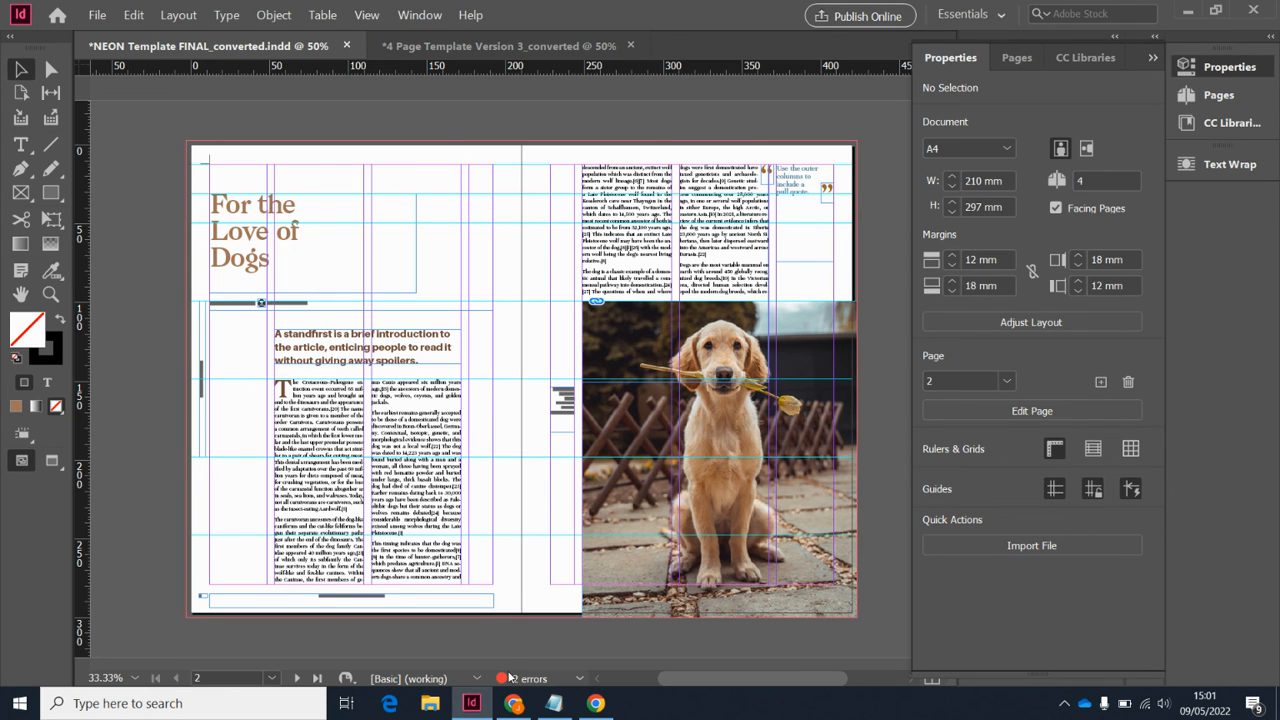
pyautogui.click(514, 704)
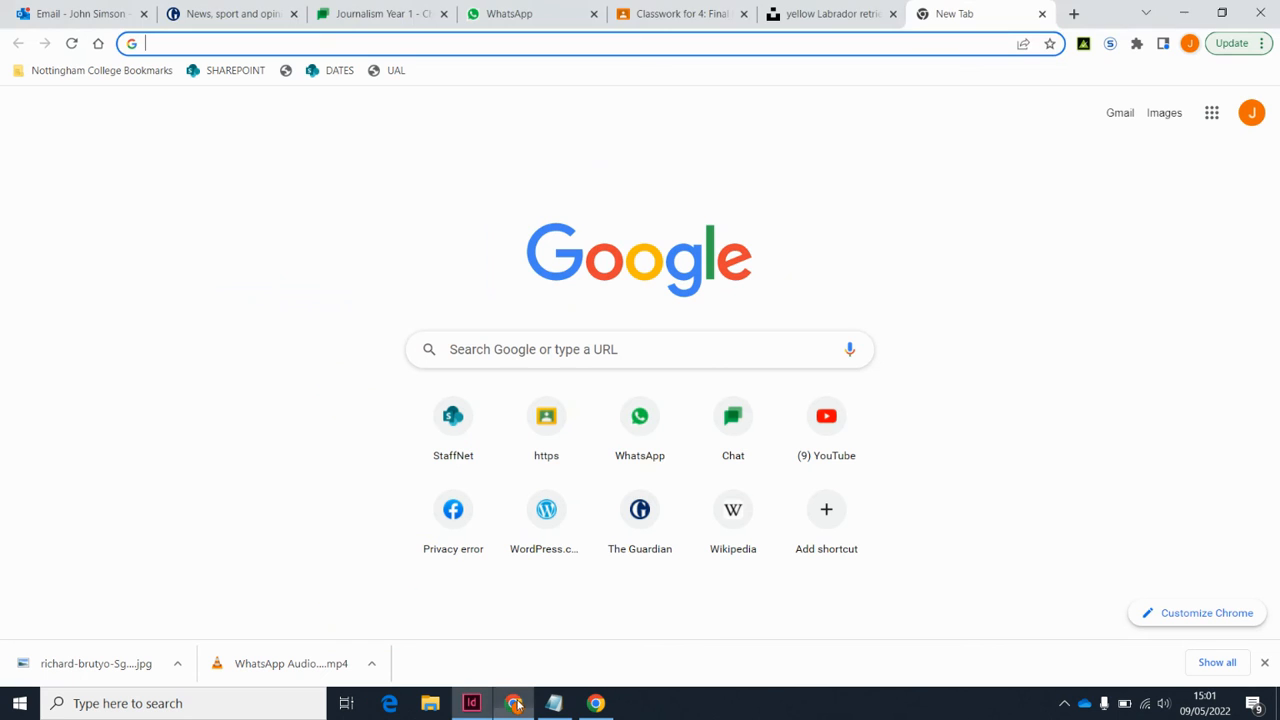